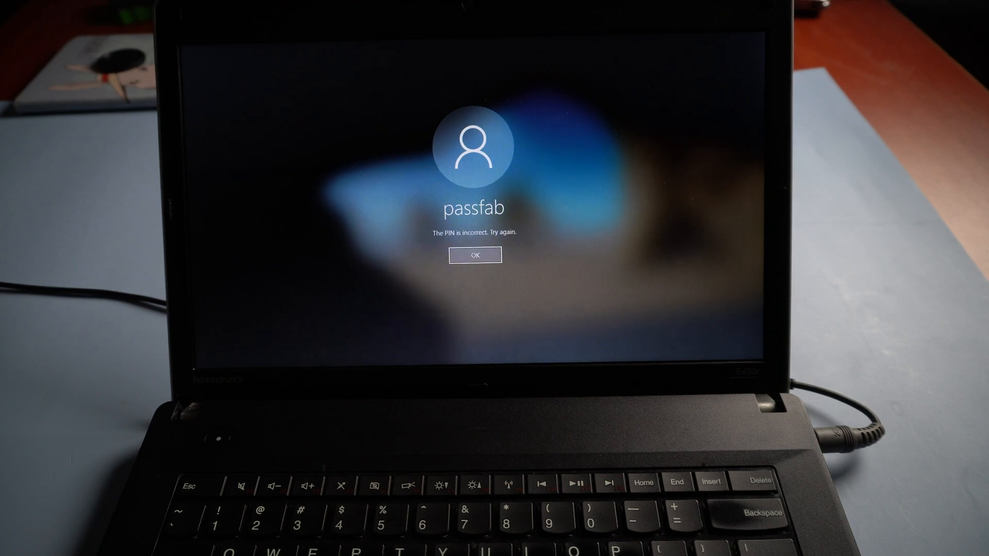
Launch 4WinKey and burn the F: USB flash drive into a boot disk, accepting the erase warning.
click(475, 255)
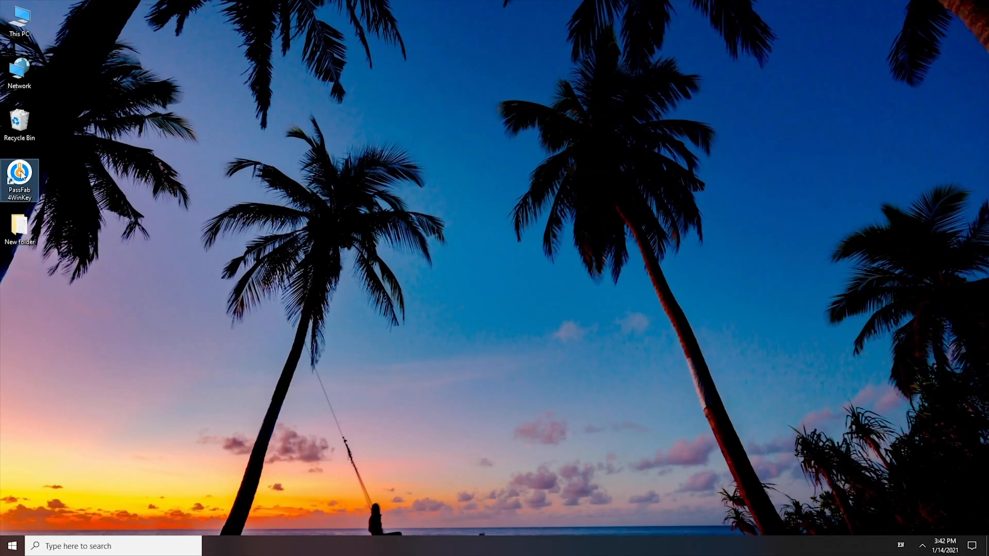
double_click(19, 176)
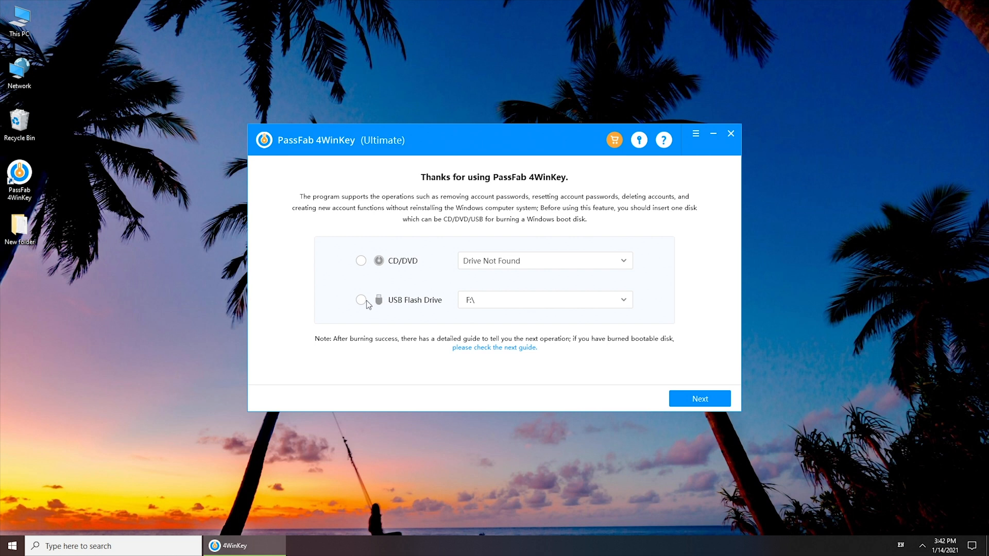
click(360, 299)
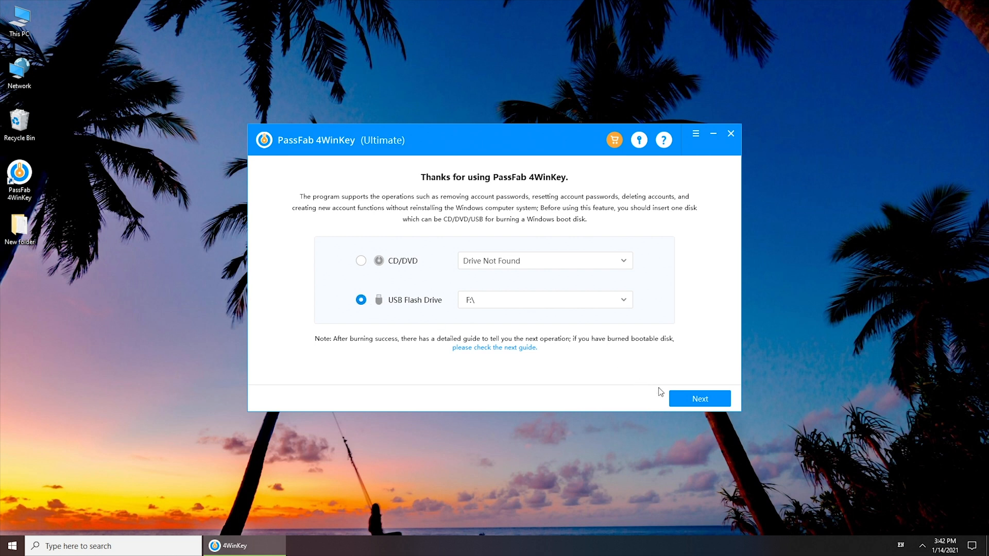
click(699, 398)
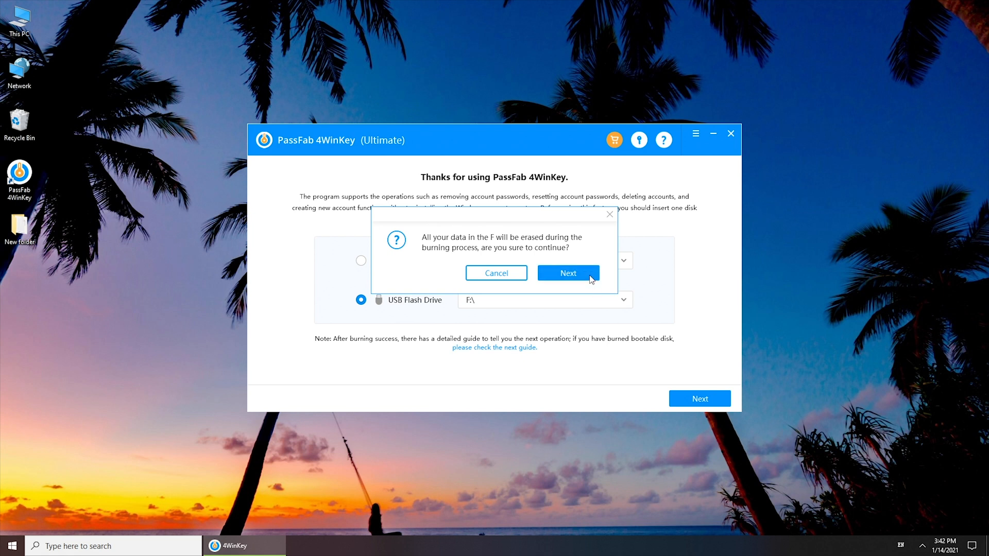
click(567, 273)
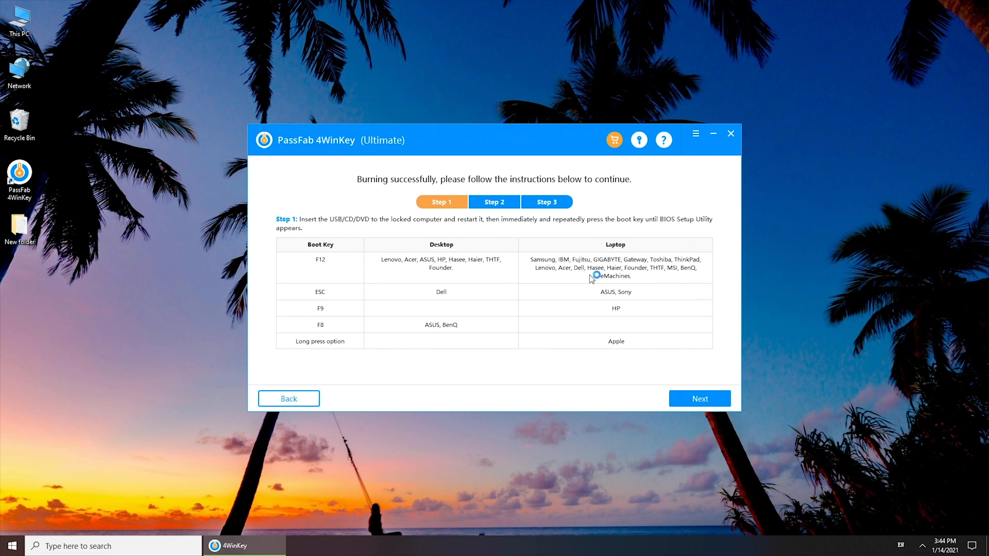
View the second and third boot-key instruction steps, then close 4WinKey to the desktop.
click(494, 202)
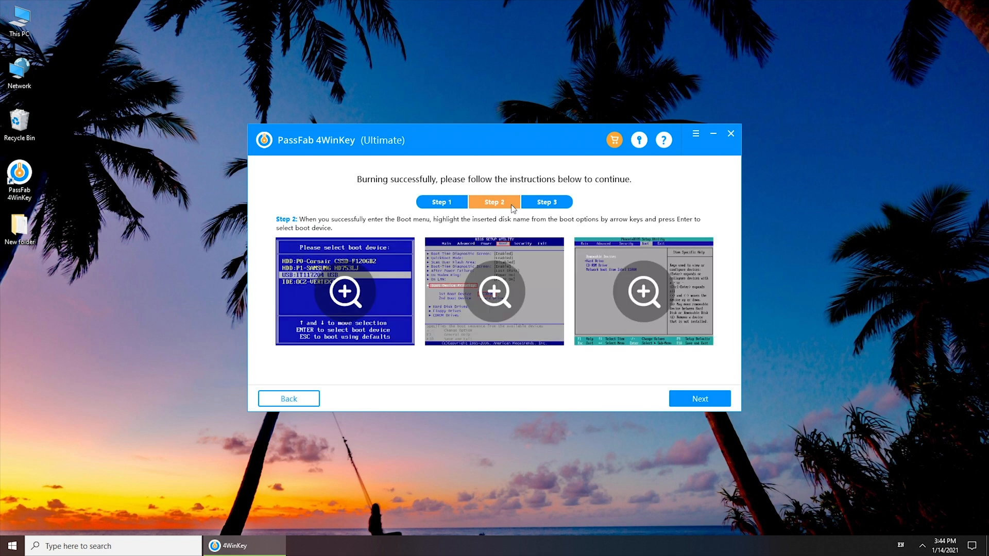
click(699, 398)
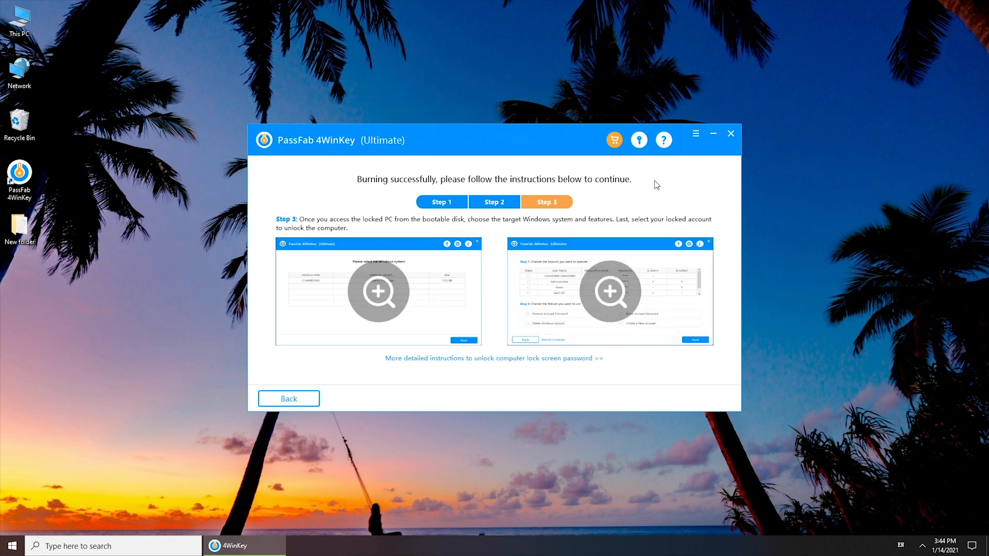
click(730, 133)
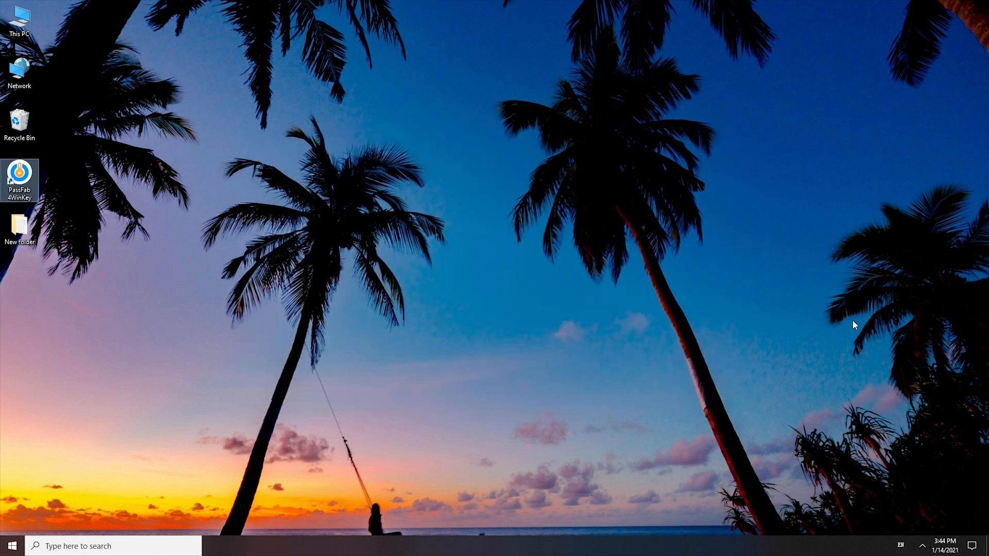